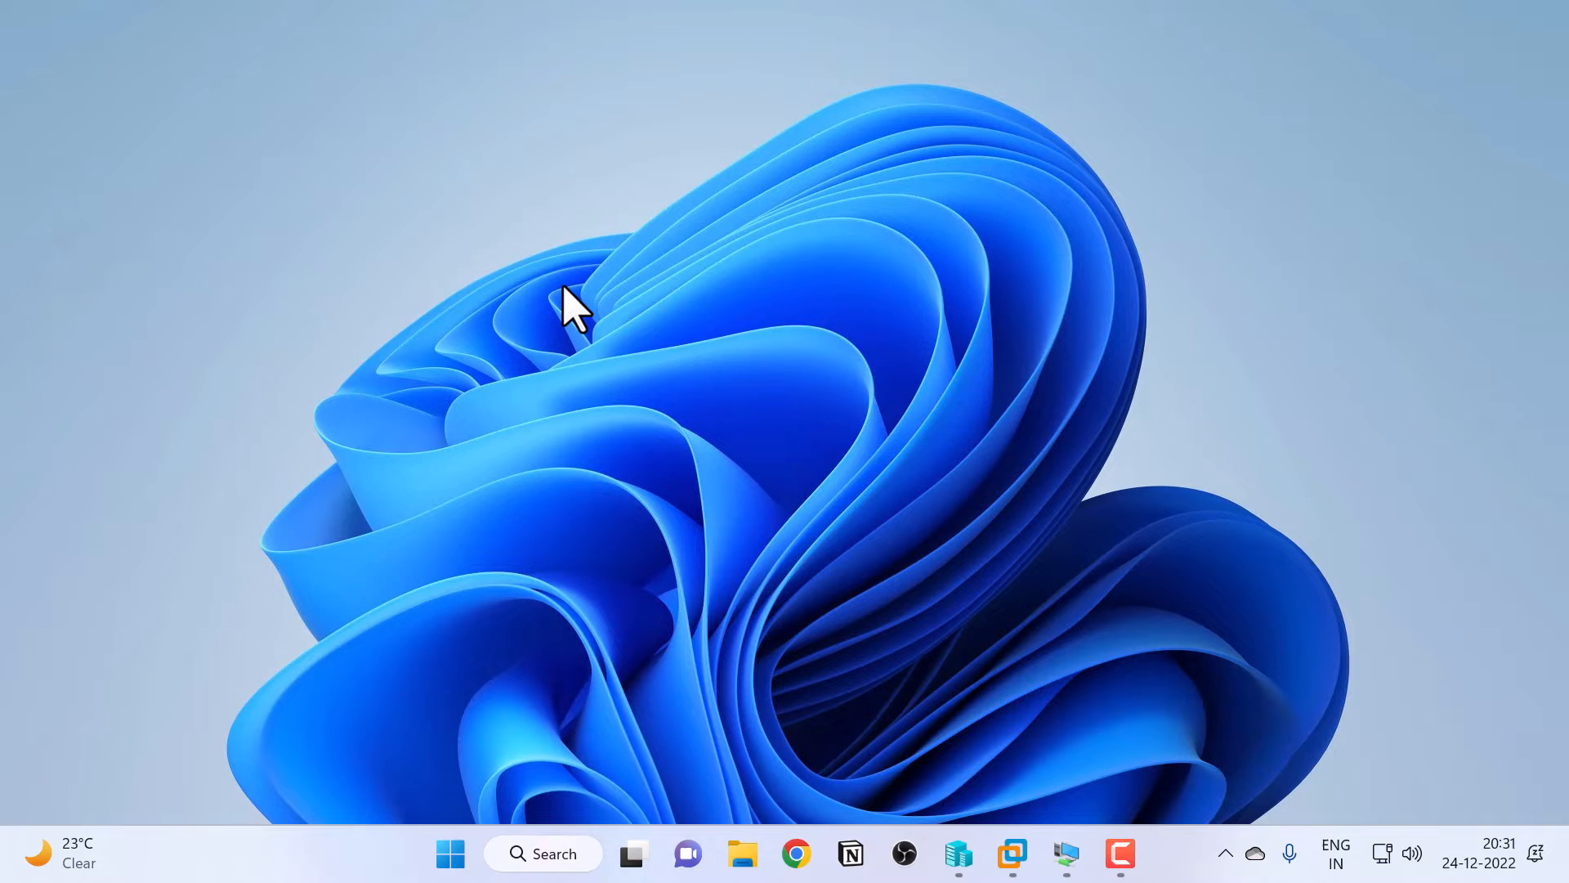
# Step: Search the Start menu for msinfo32 to find System Information
pyautogui.click(450, 853)
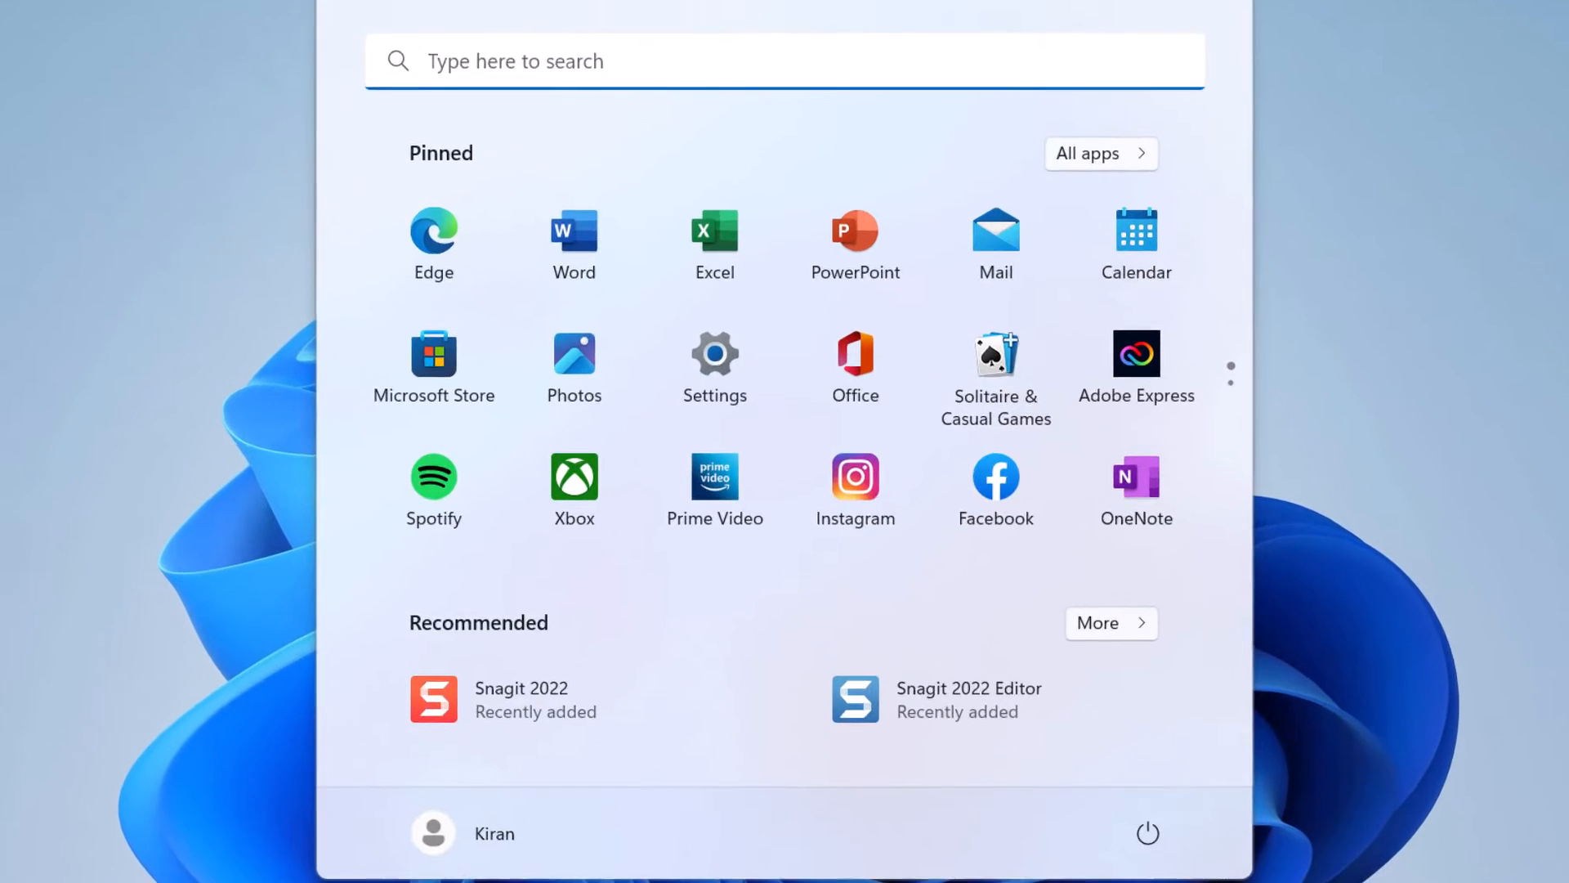
pyautogui.write('msinfo32')
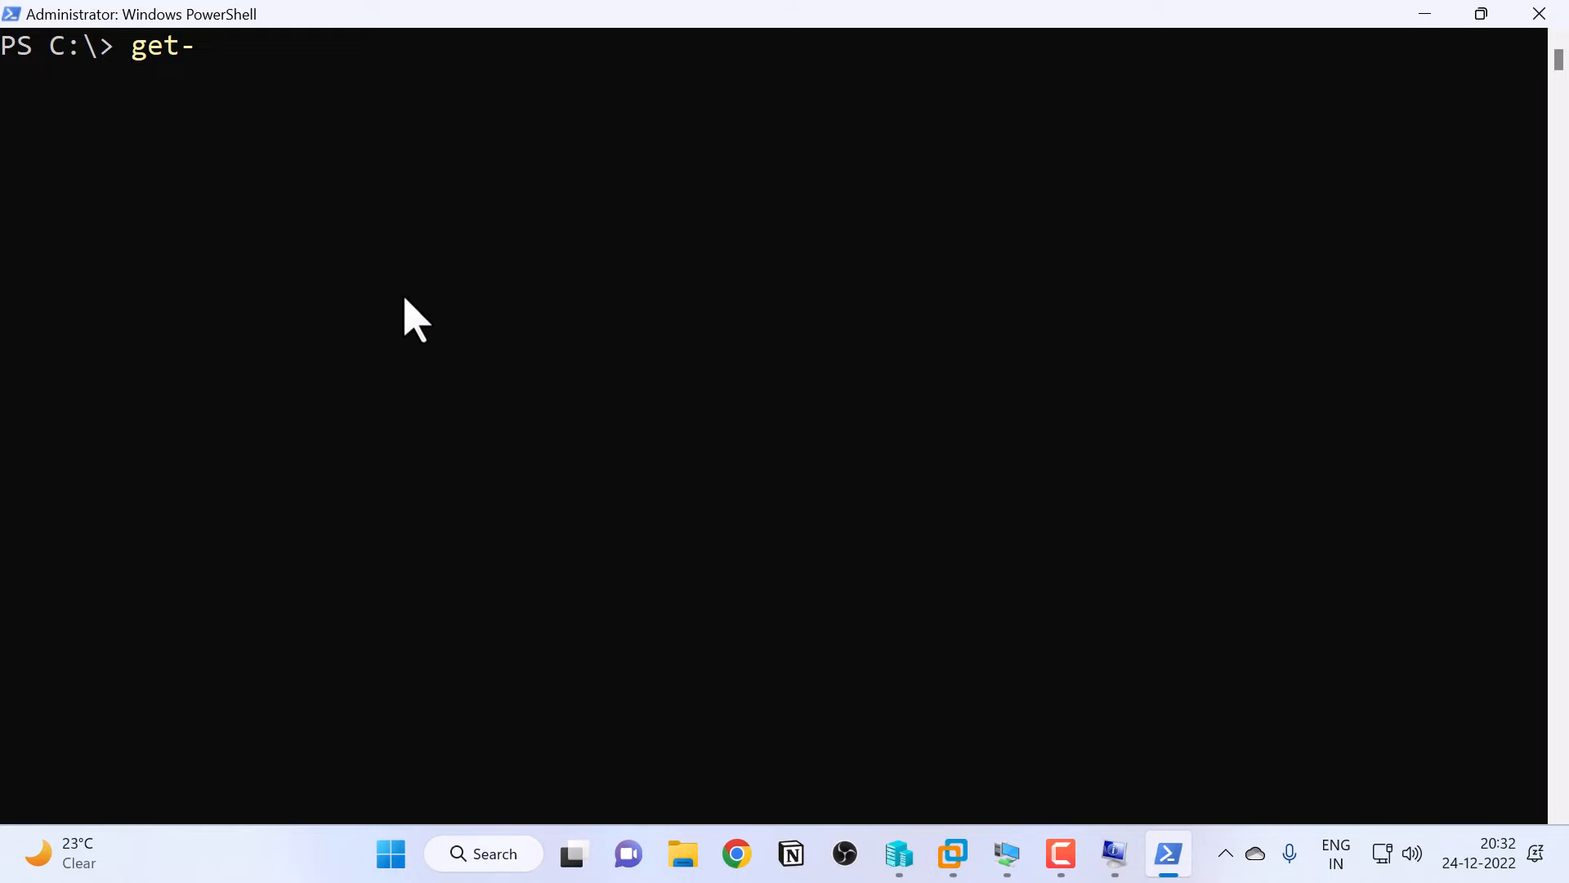
# Step: Enter get-wmiobject win32_computersystem | fl manufacturer, model at the PowerShell prompt
pyautogui.write('wmiobject win32_co')
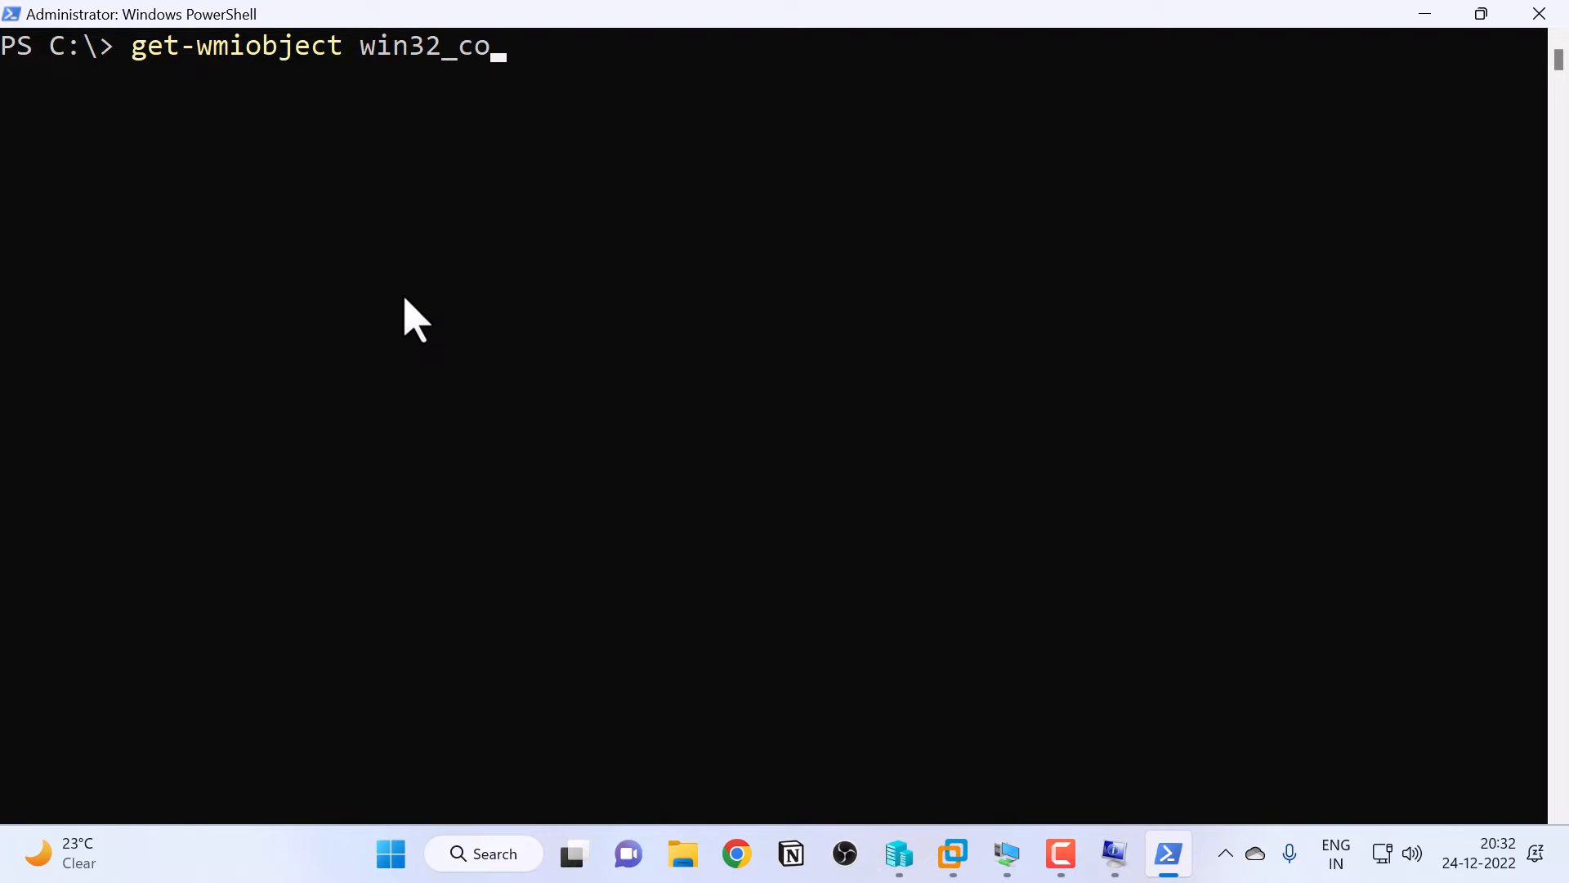
pyautogui.write('mputersystem |')
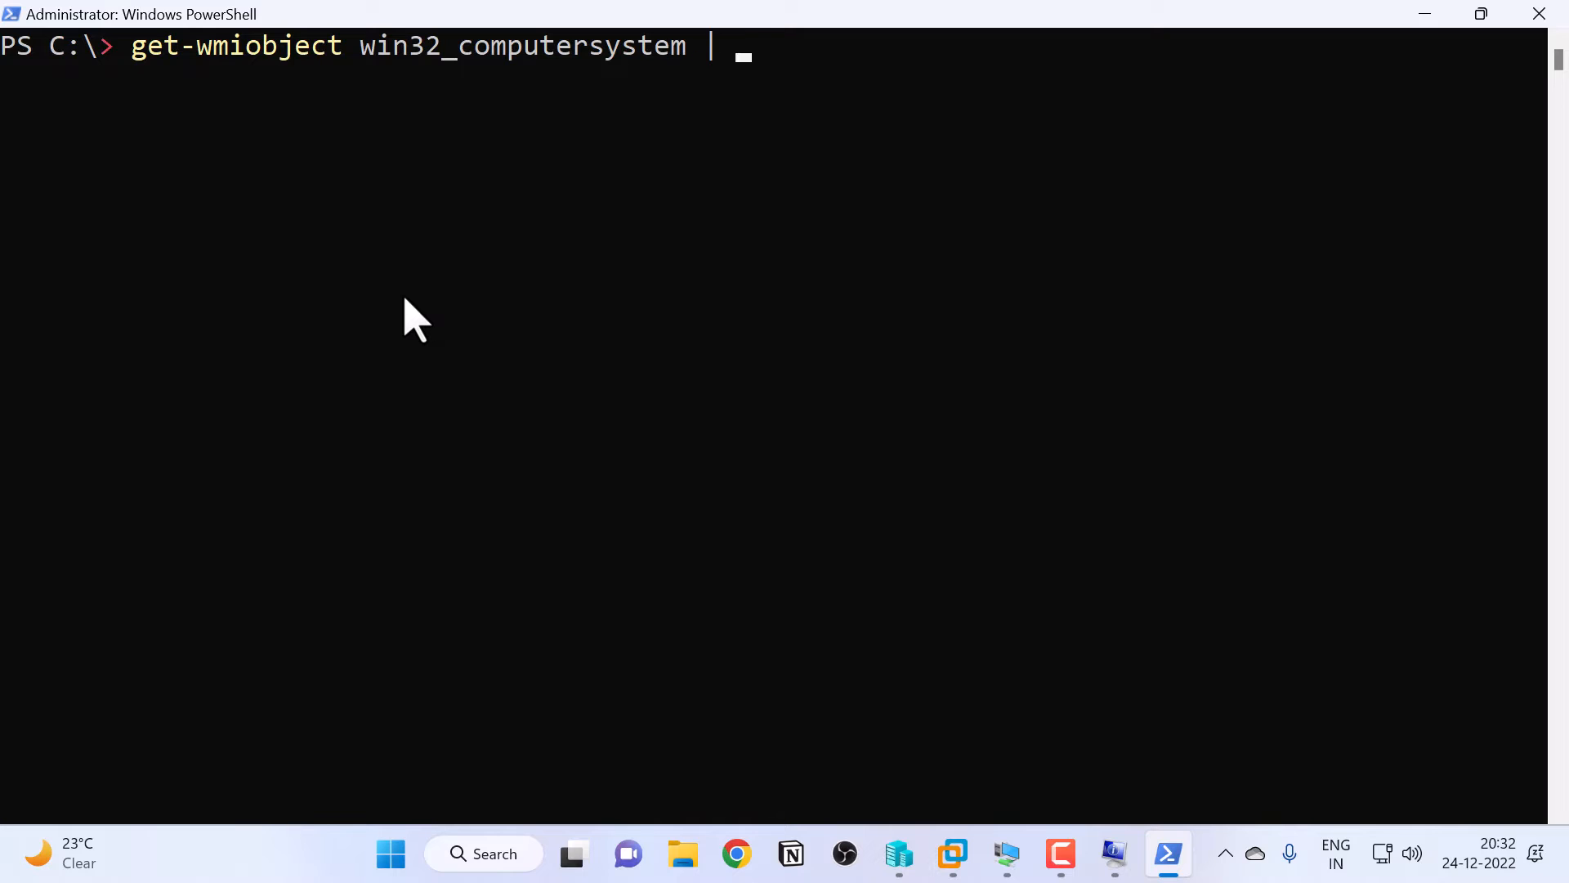
pyautogui.write('fl man')
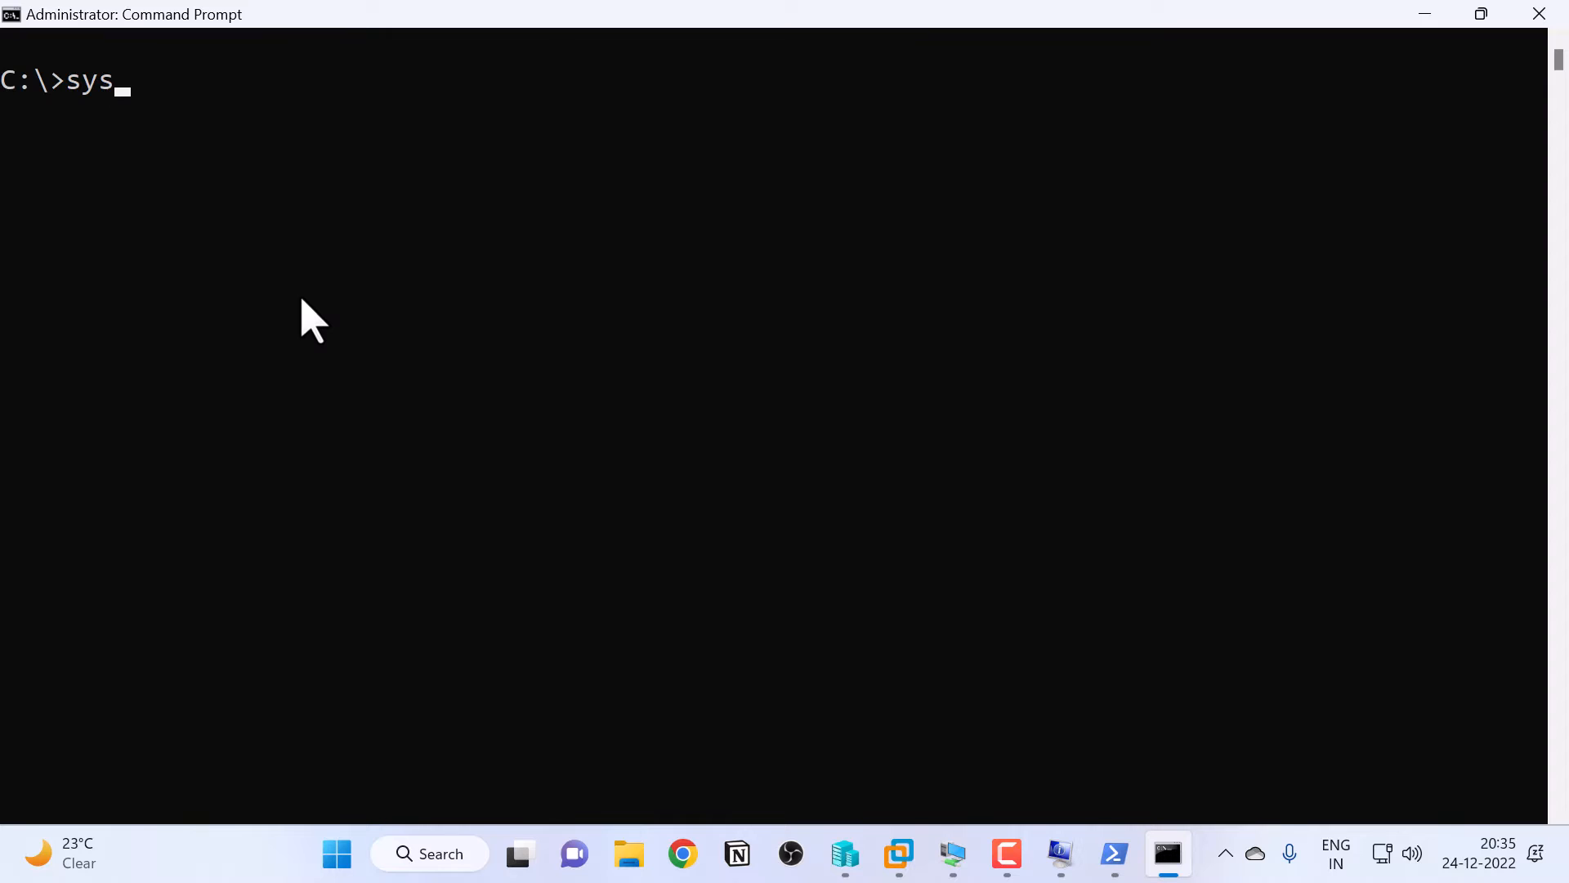
# Step: Run systeminfo /s %computername% | findstr /c:"Manufacturer" showing System Manufacturer ASUS
pyautogui.write('teminfo /s')
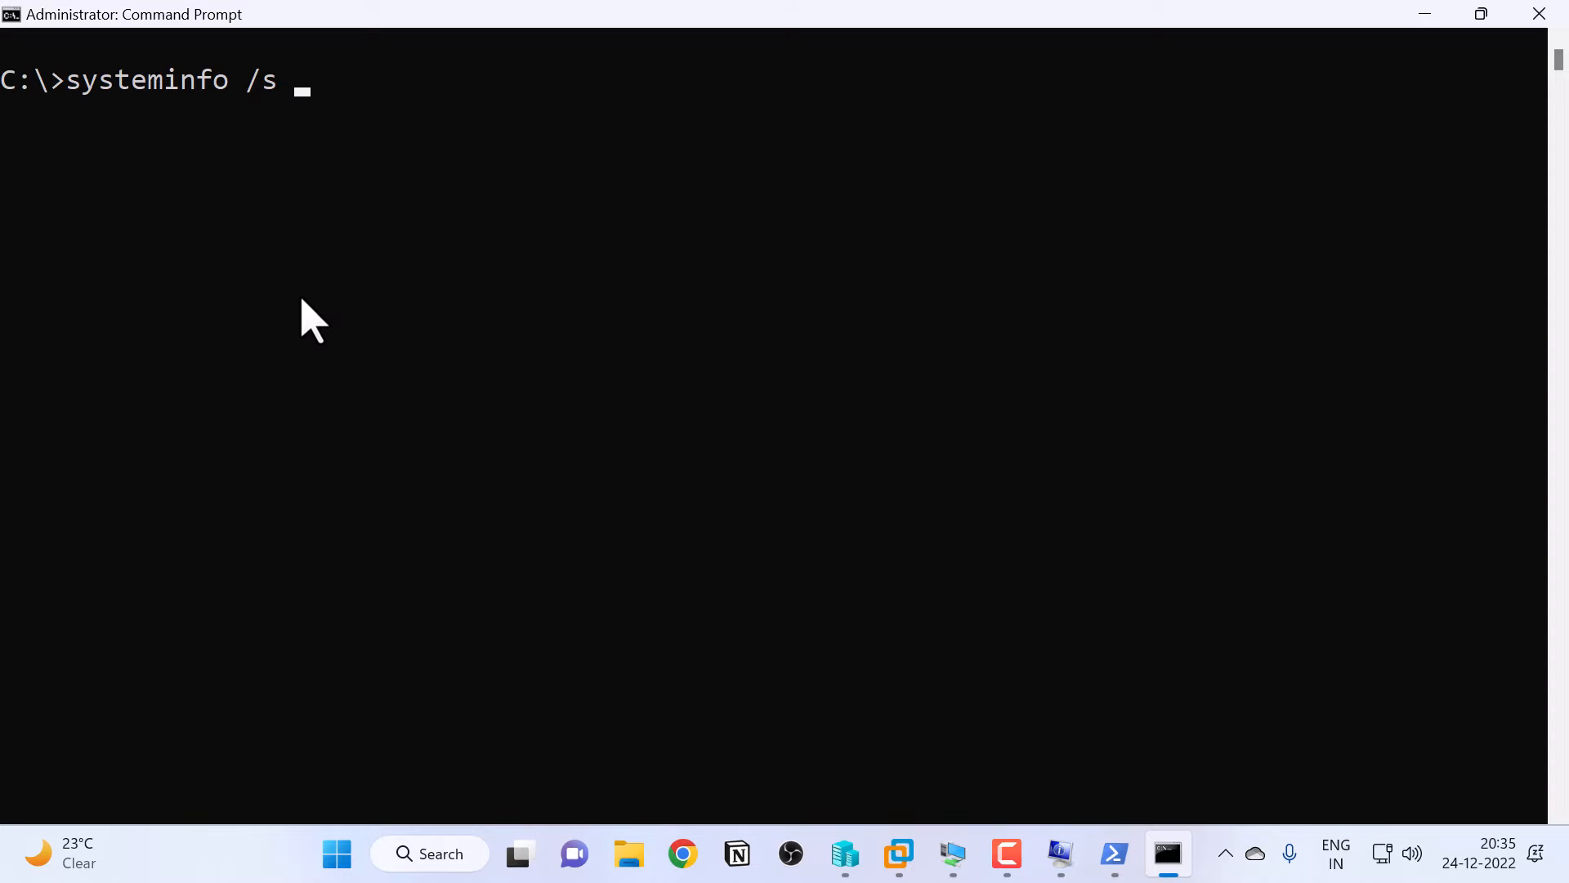
pyautogui.write('%computername% |')
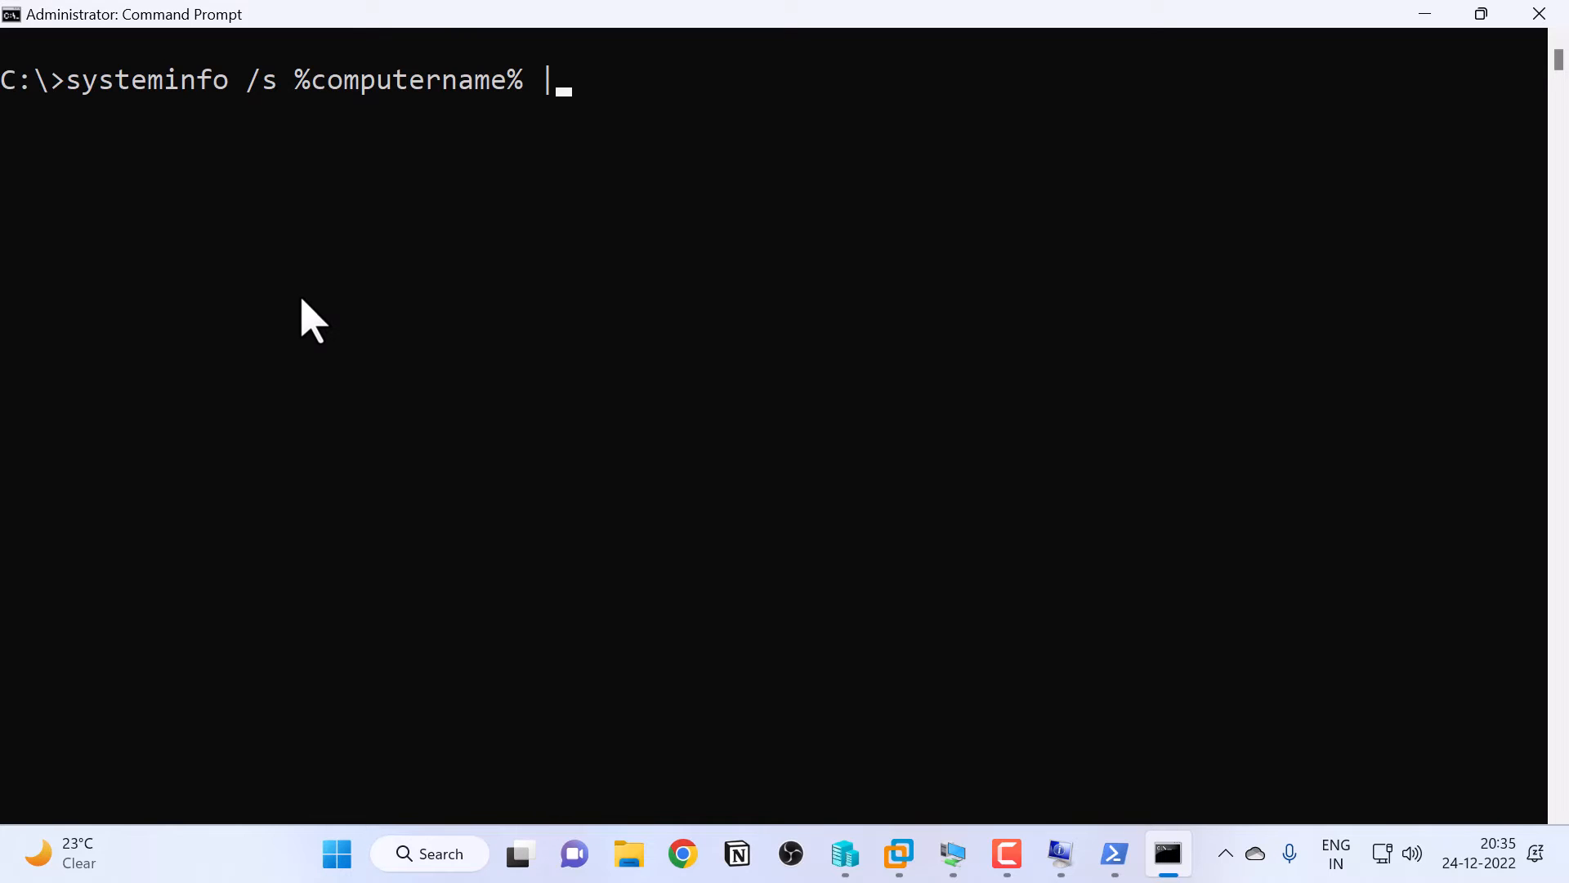
pyautogui.write('findstr')
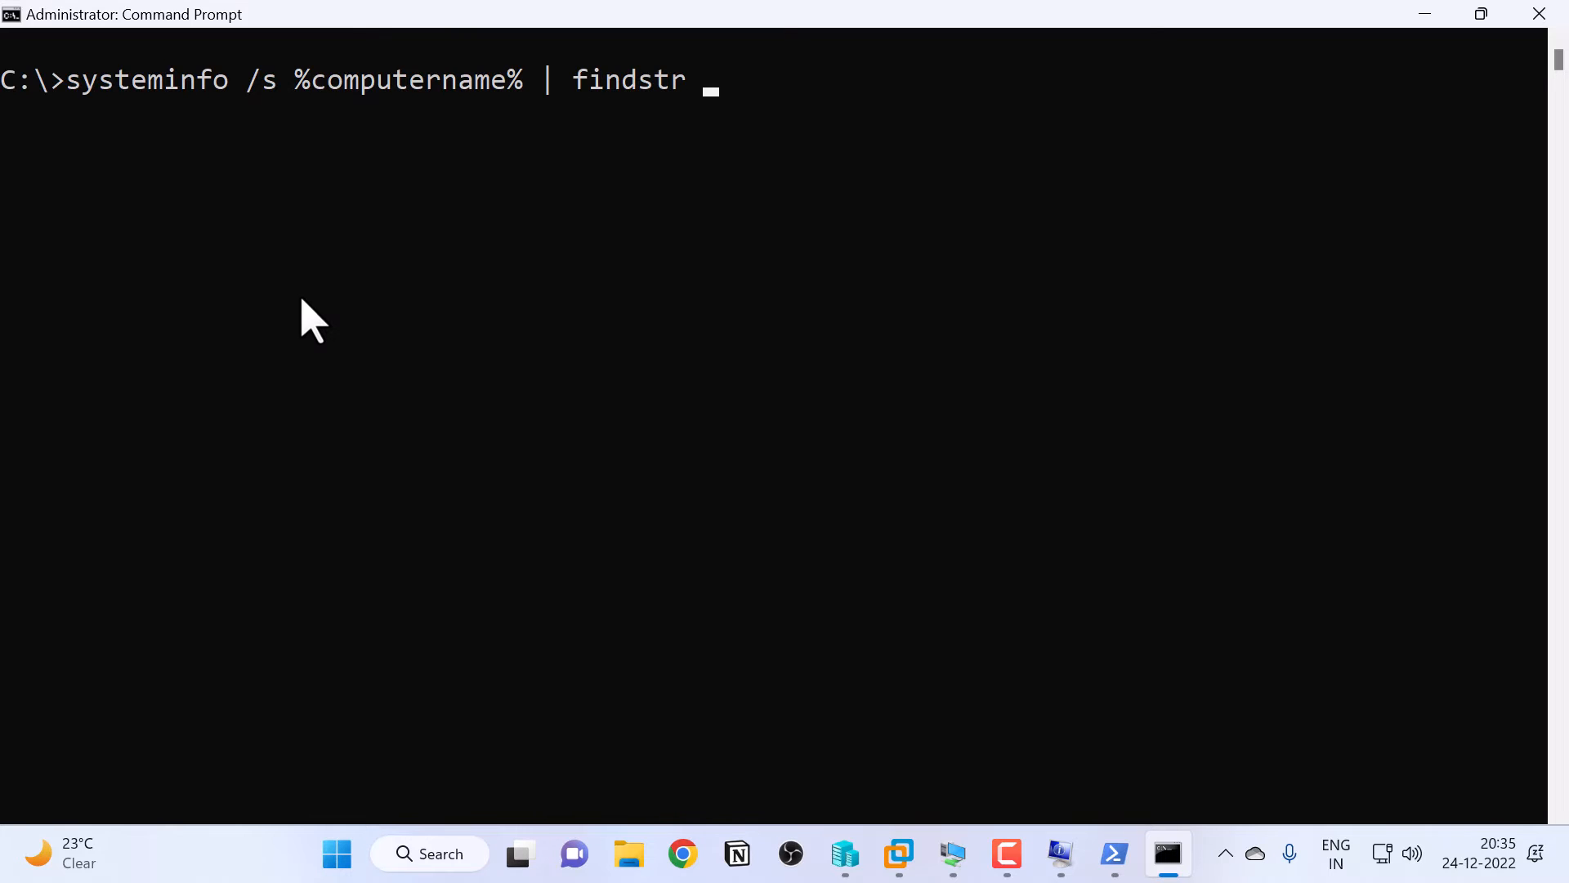
pyautogui.write('/c')
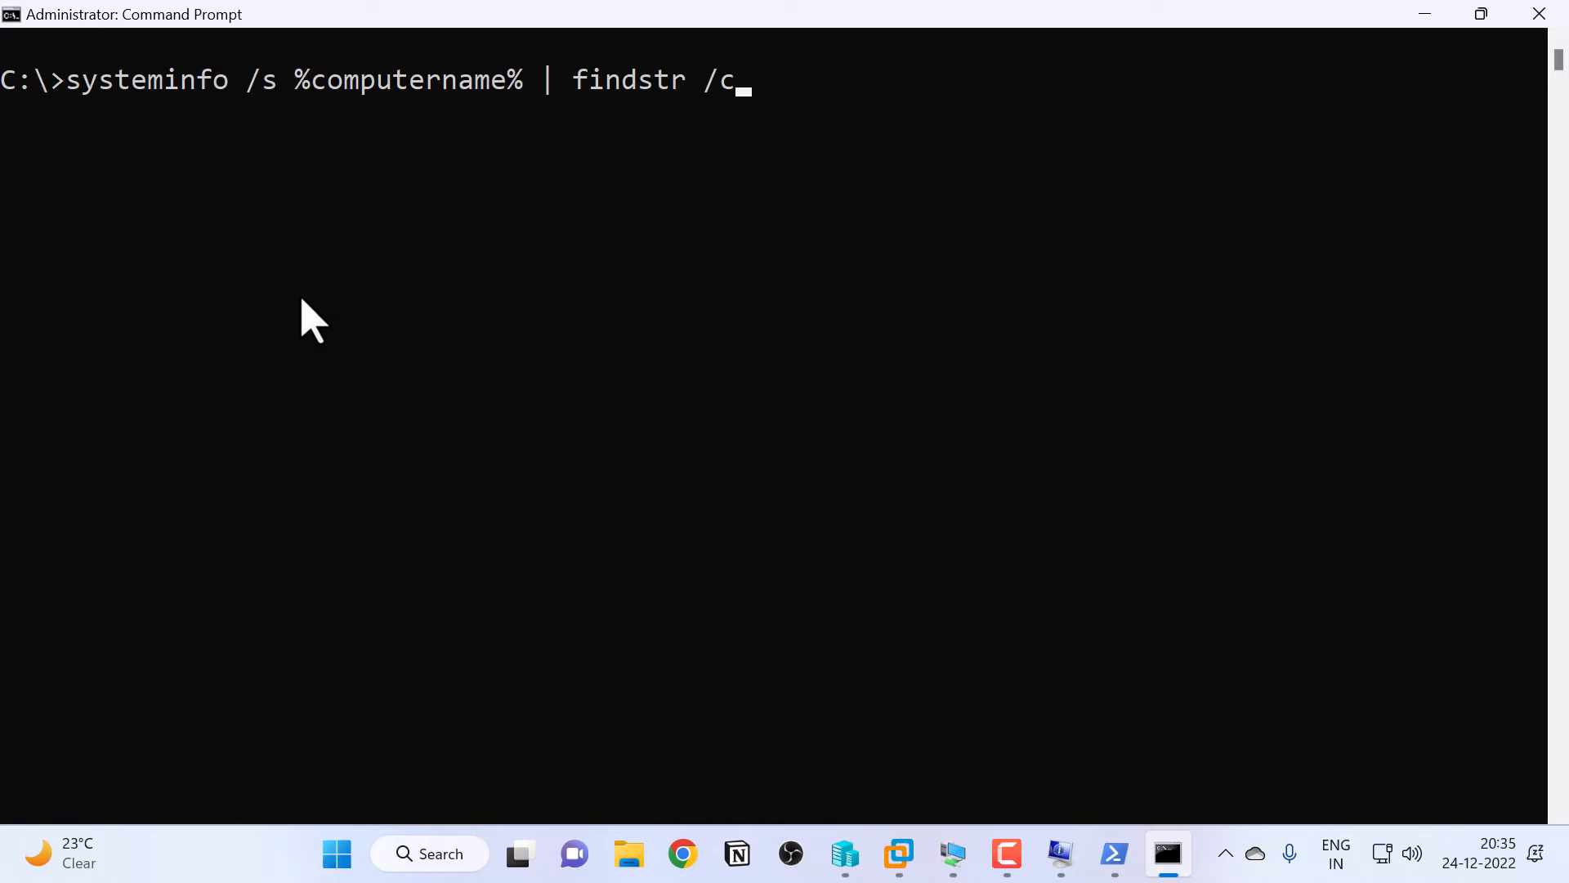
pyautogui.write(':"')
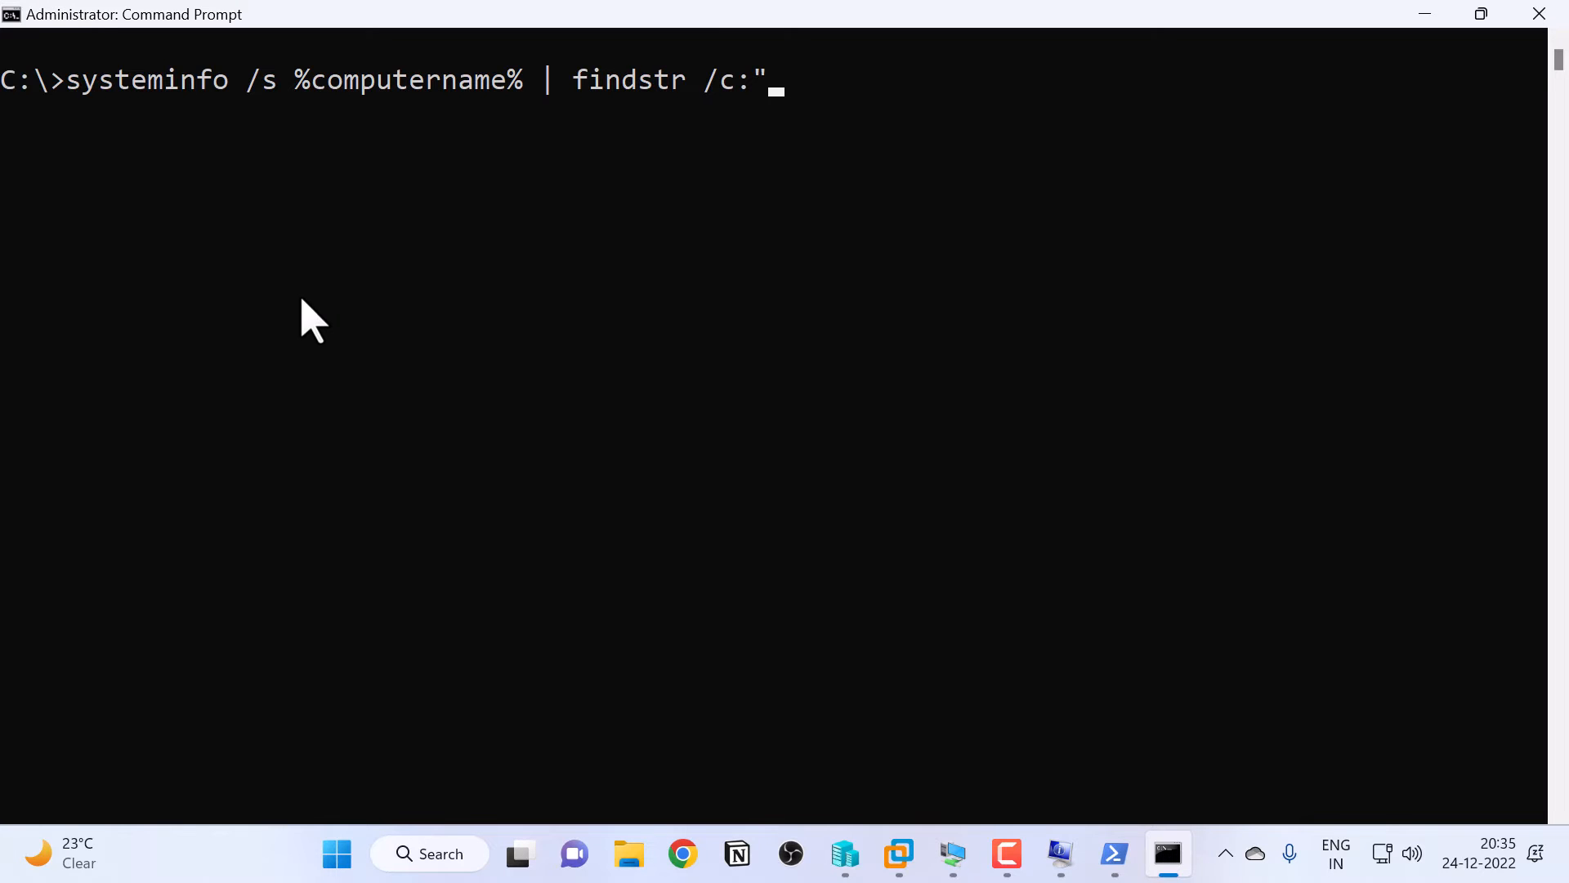
pyautogui.write('Man')
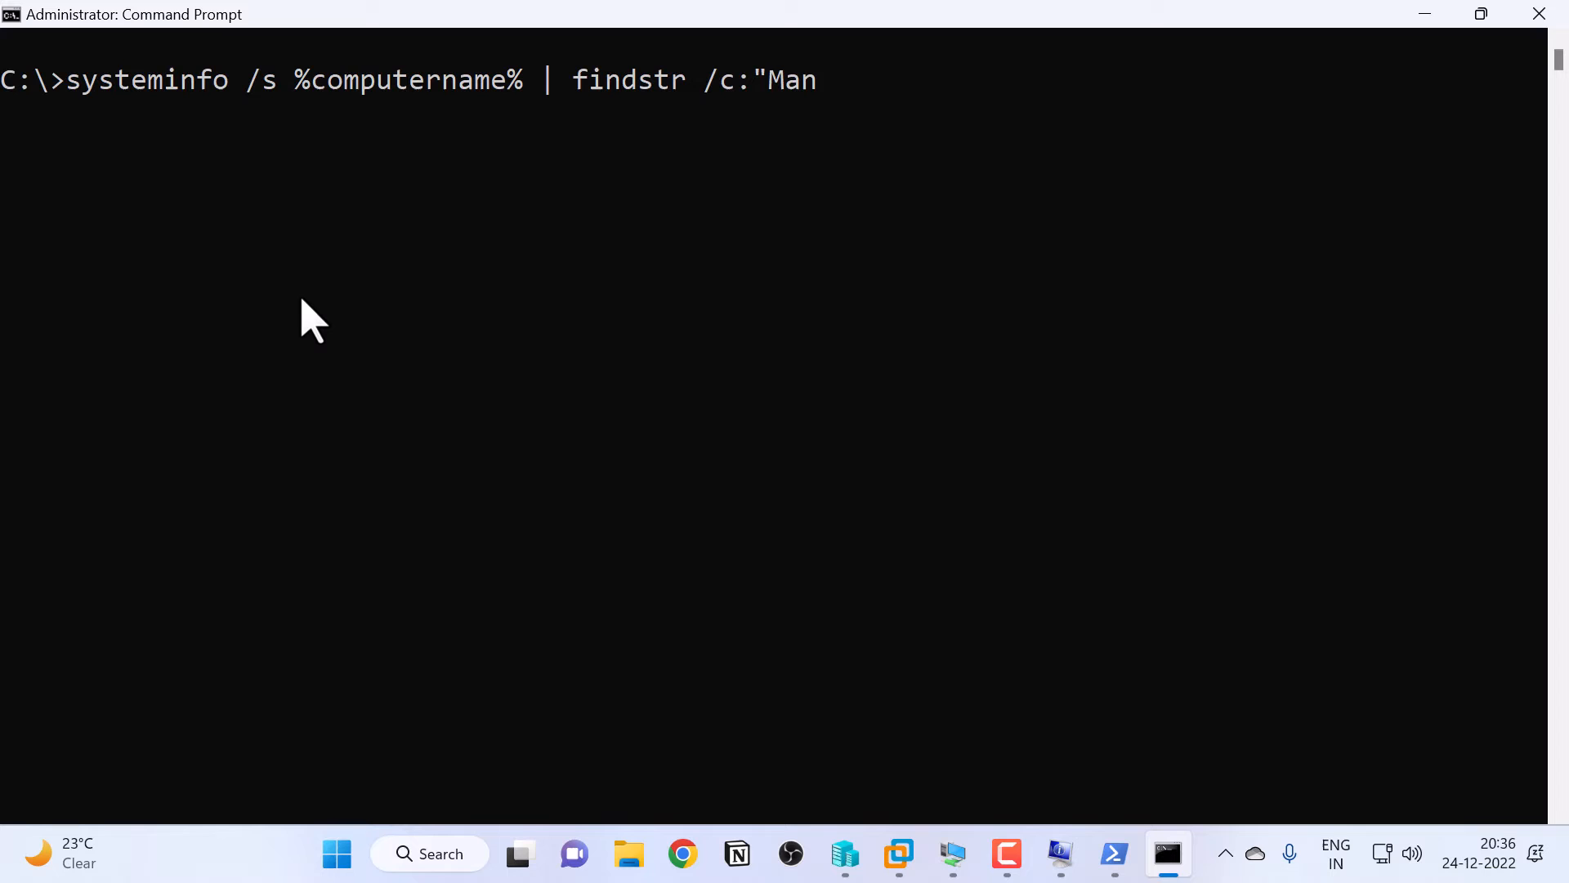
pyautogui.write('ufacturer"')
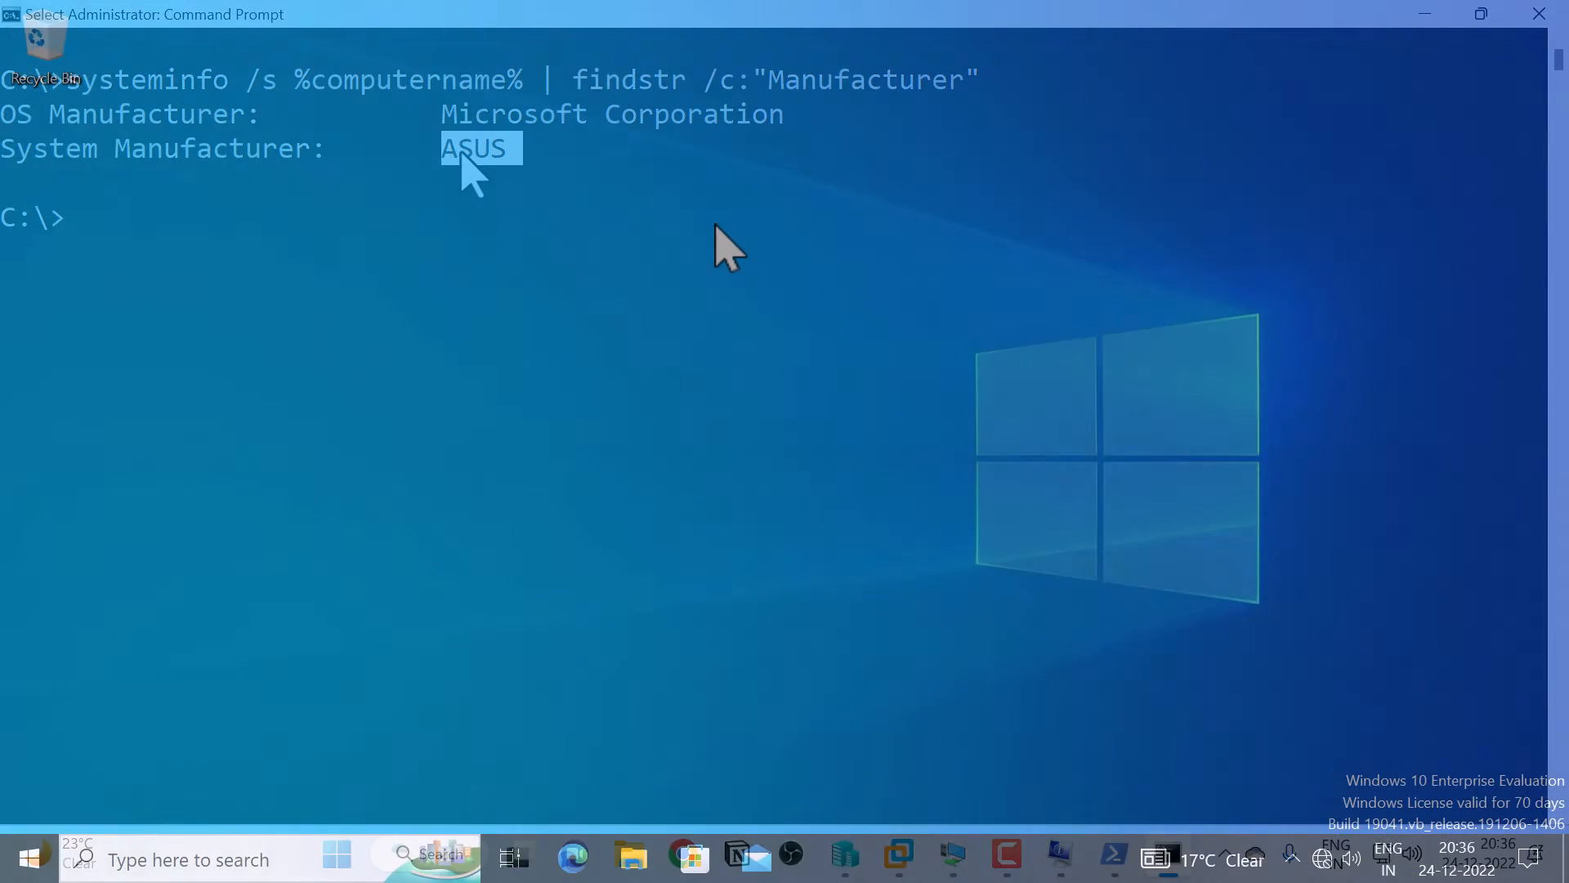
# Step: Launch System Information on the Windows 10 VM via Run with msinfo32
pyautogui.click(1537, 15)
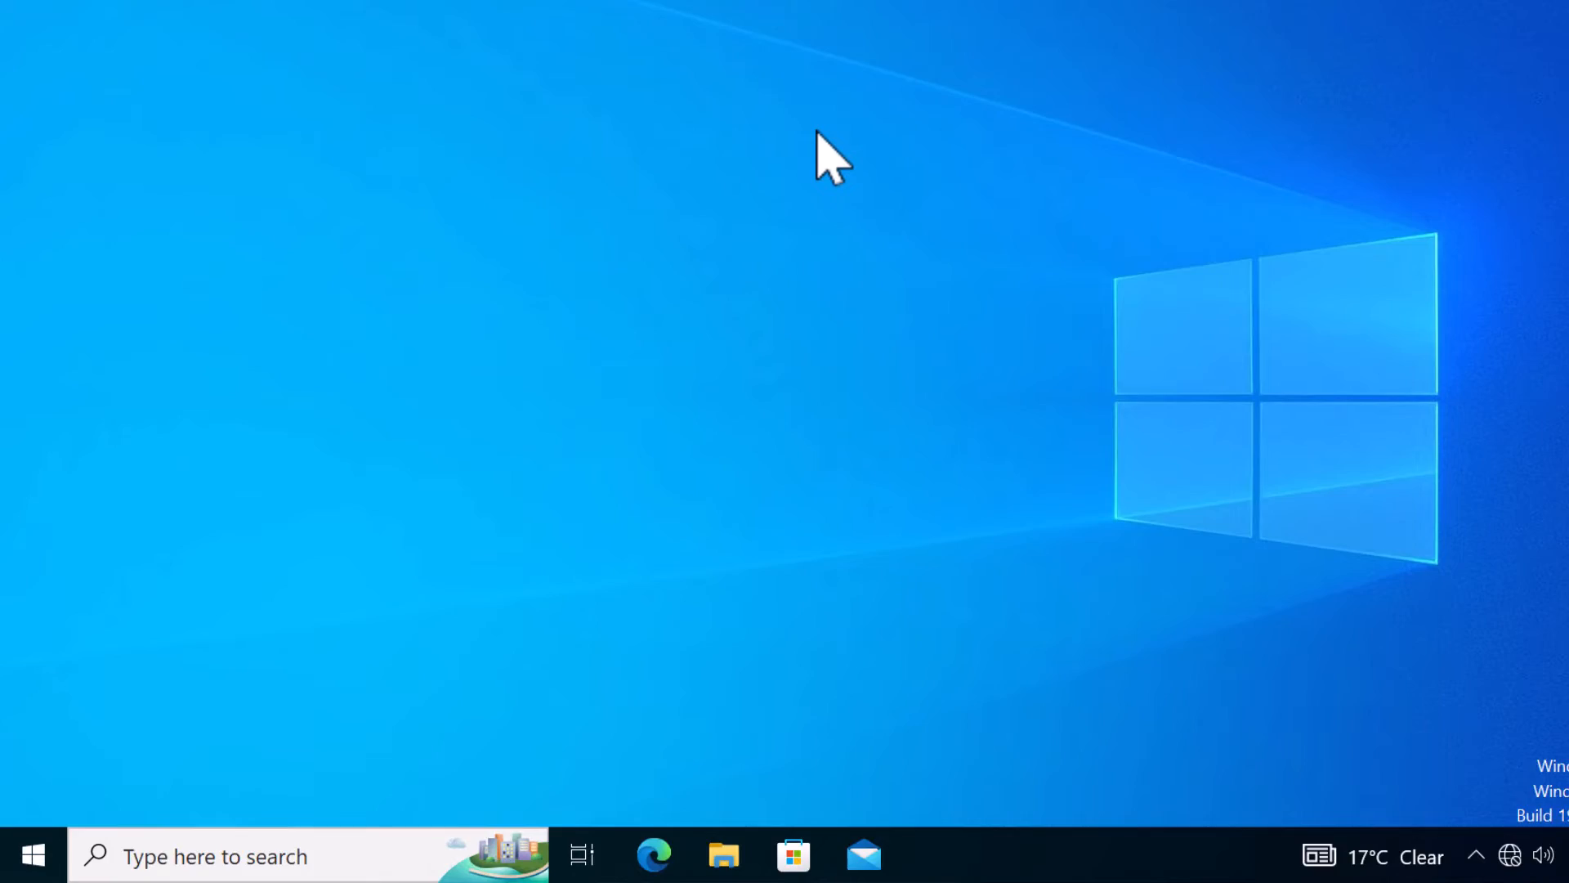
pyautogui.write('msinfo')
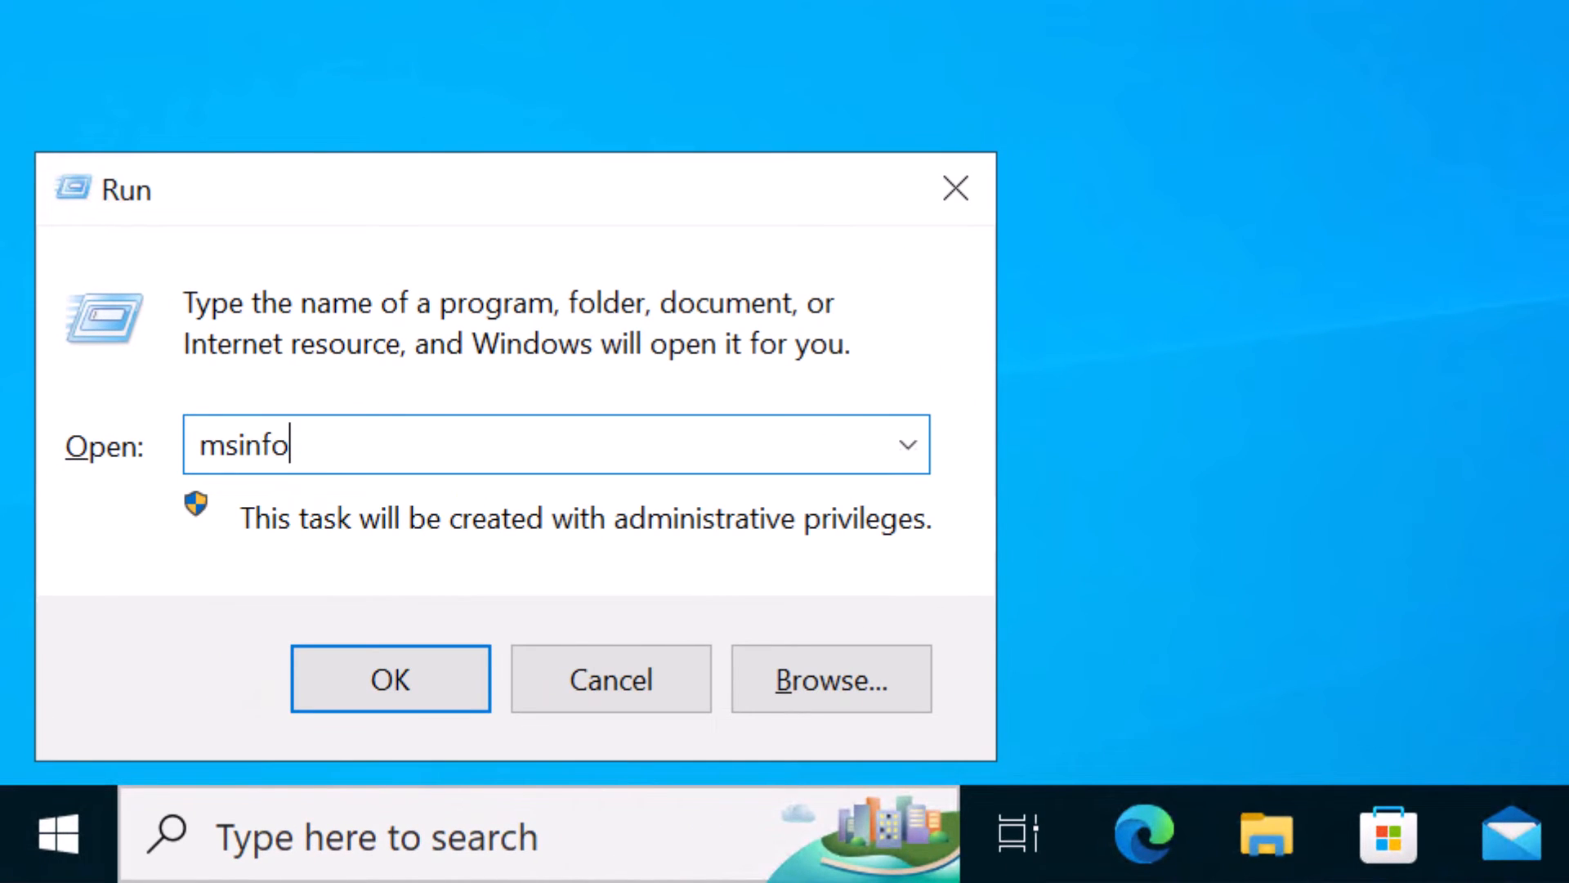
pyautogui.click(389, 677)
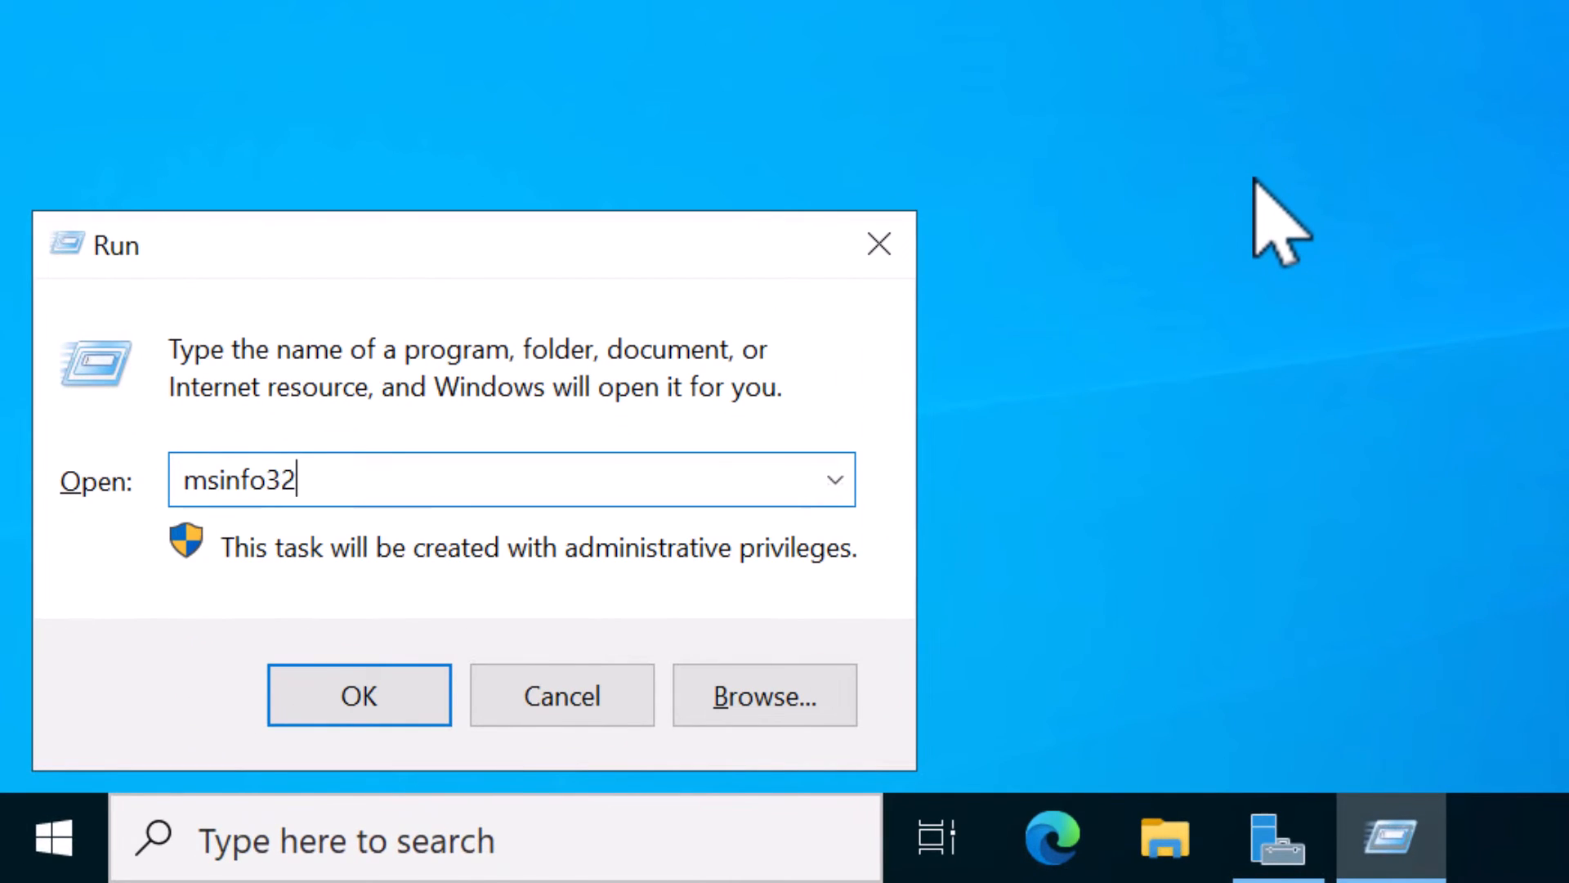
# Step: Launch System Information on the server and select System Model VMware7,1 and Manufacturer VMware, Inc
pyautogui.click(358, 695)
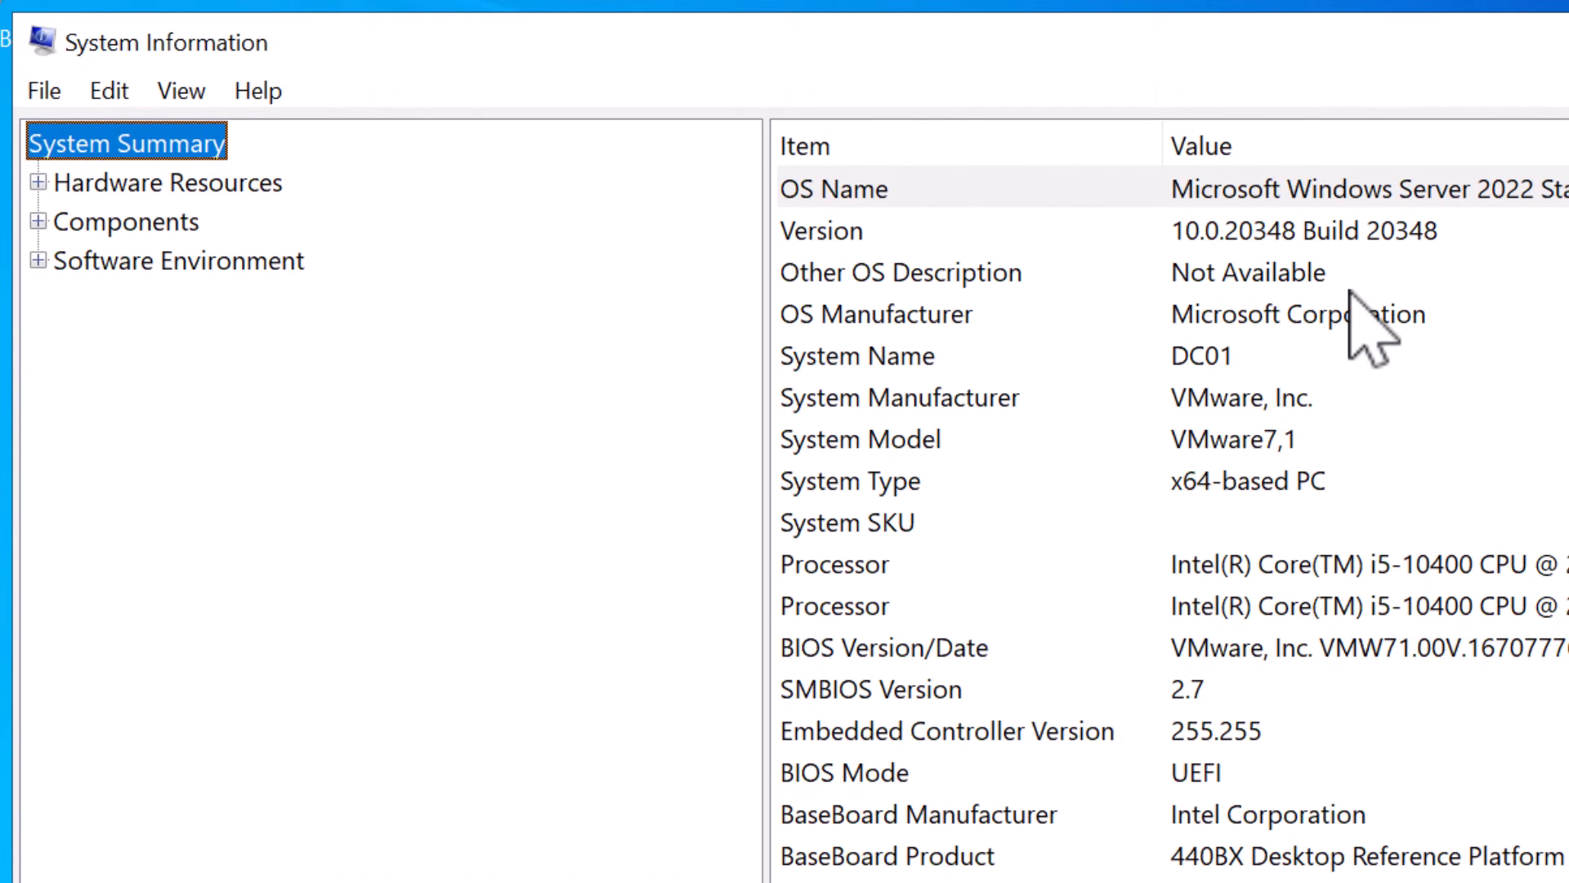
pyautogui.click(860, 438)
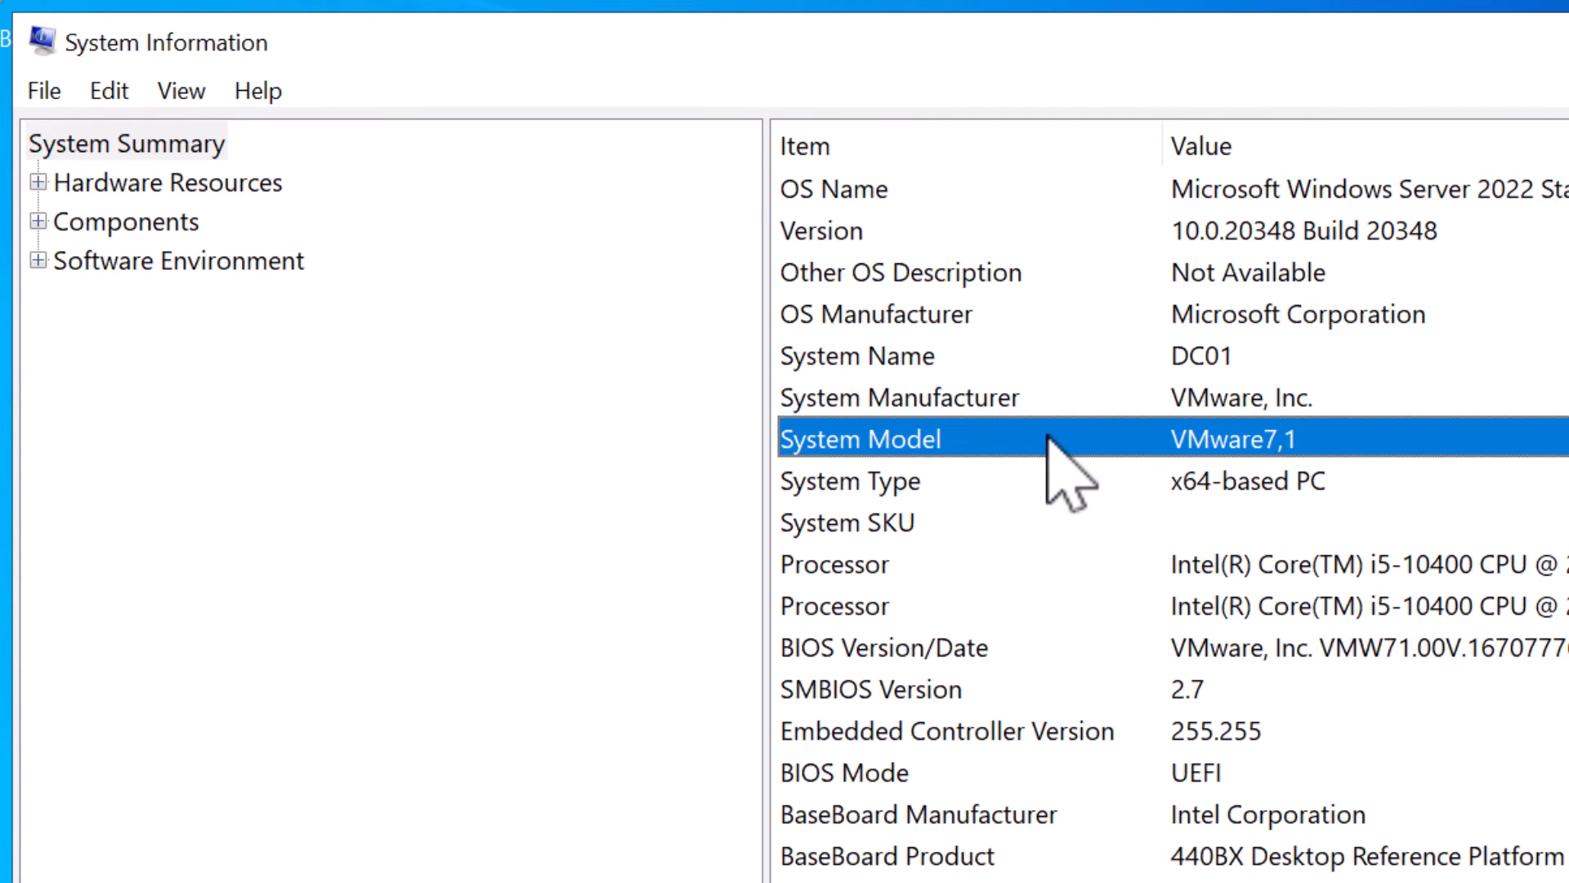
pyautogui.click(897, 397)
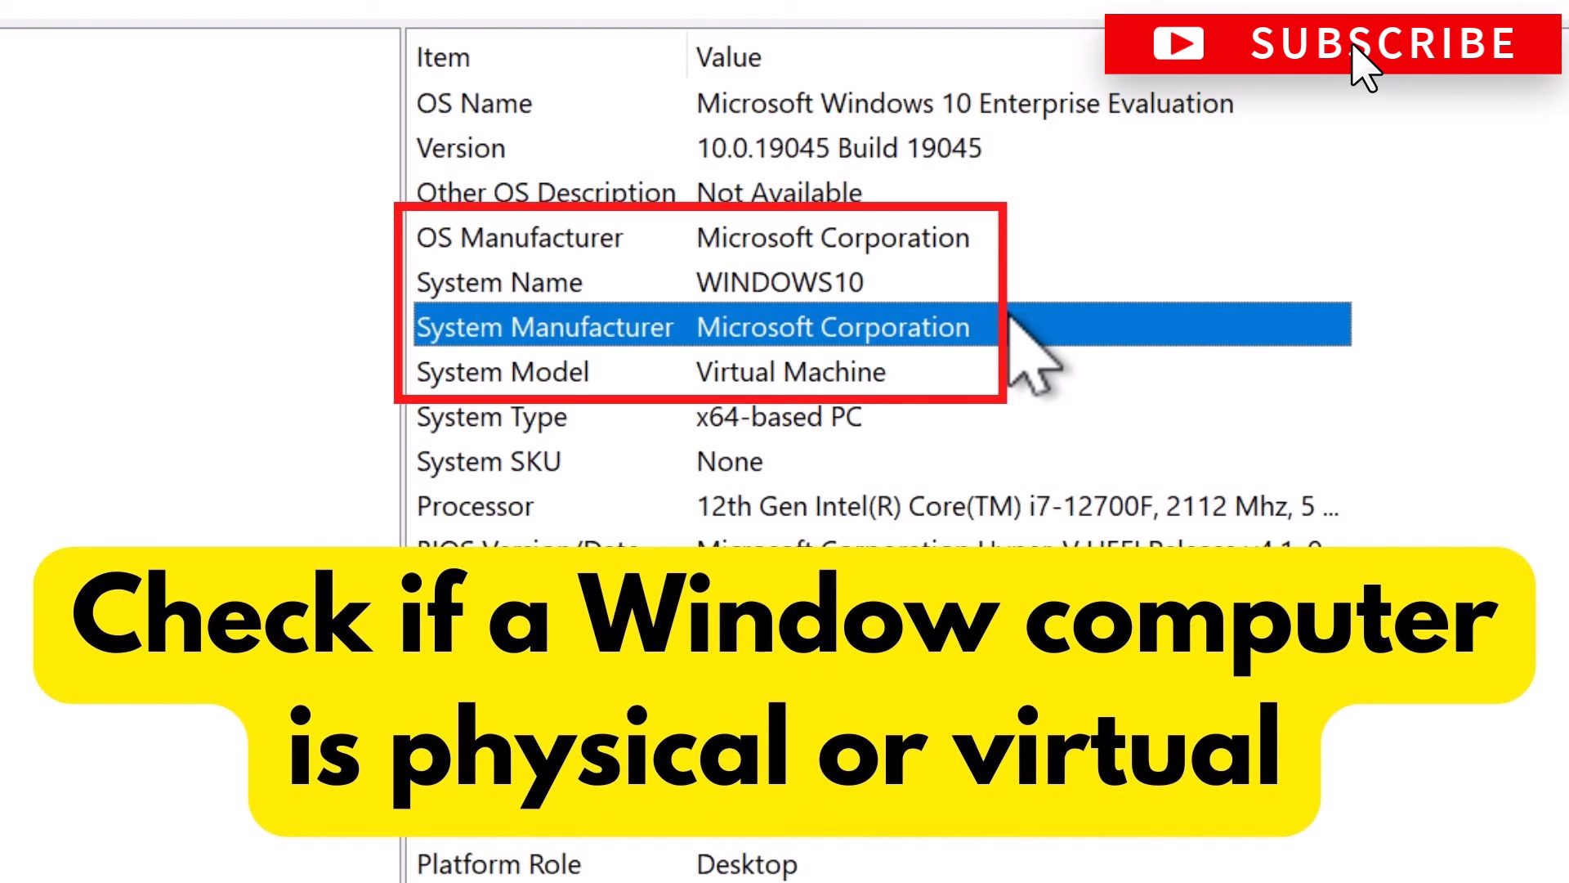
pyautogui.moveTo(1361, 70)
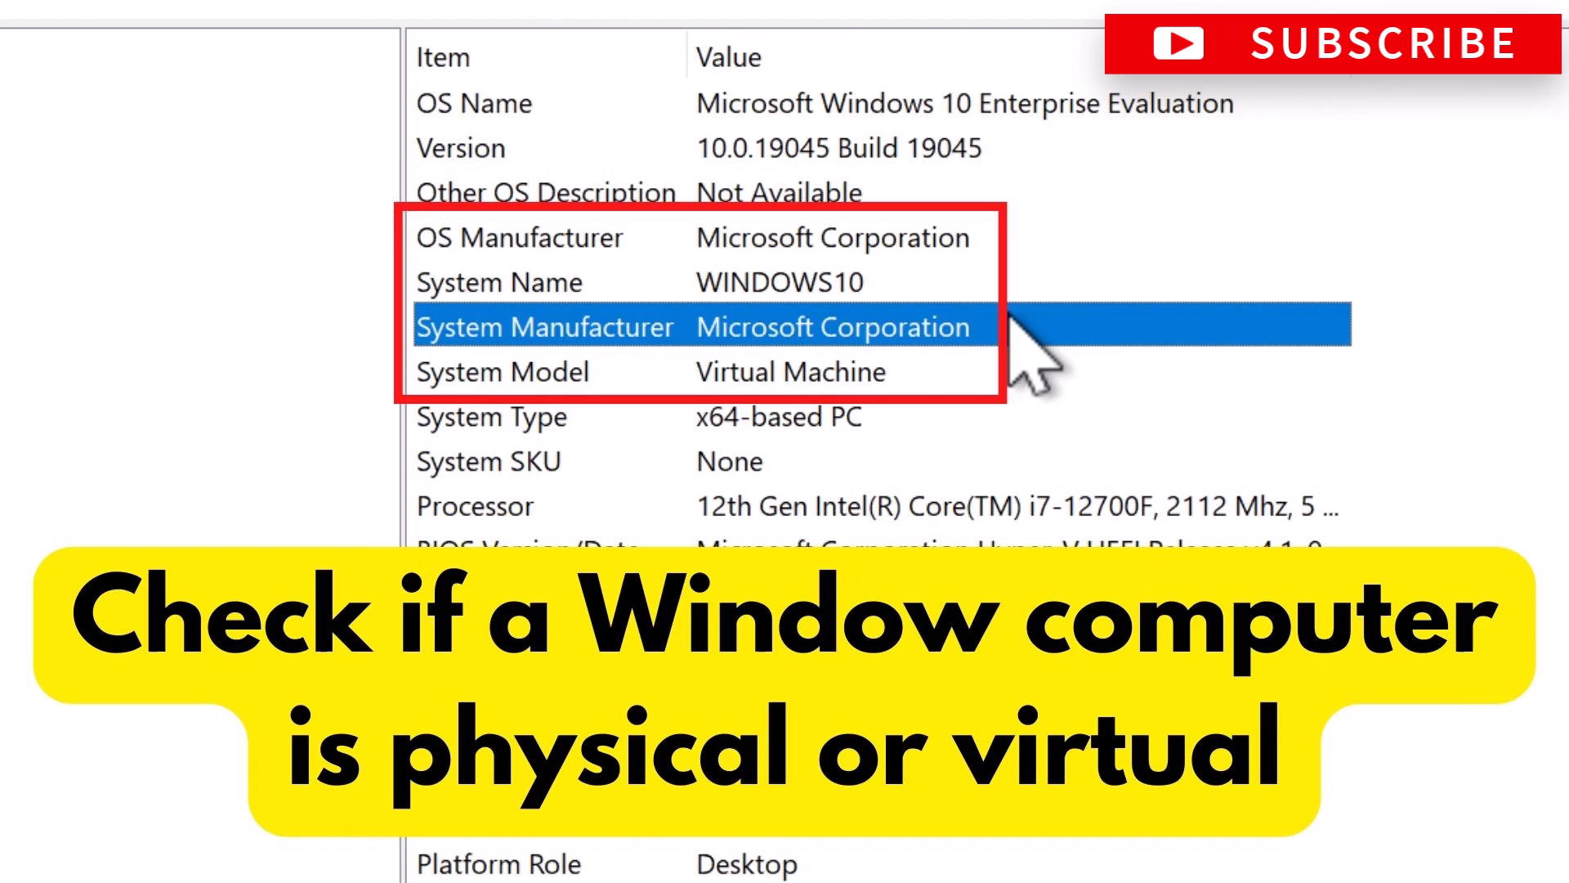